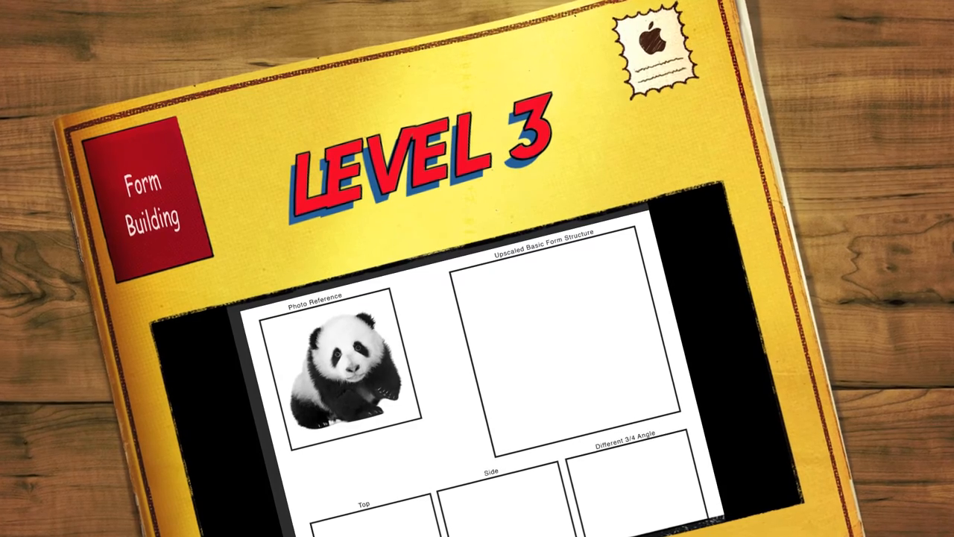
Review the finished example with panda sketches in the Upscaled, Top, Side and 3/4 boxes.
{"action": "scroll", "scroll_direction": "up", "scroll_amount": 3}
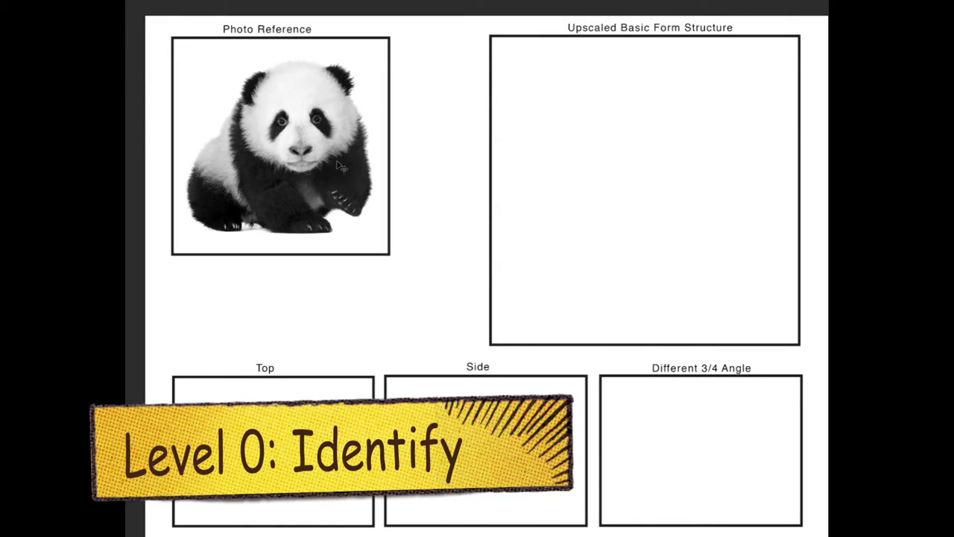
{"action": "mouse_move", "coordinate": [313, 157]}
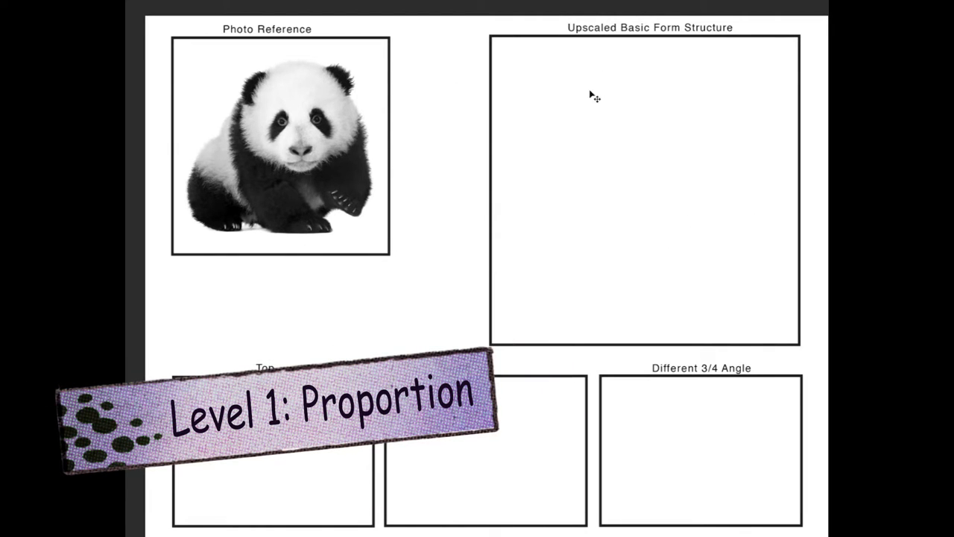
{"action": "mouse_move", "coordinate": [615, 189]}
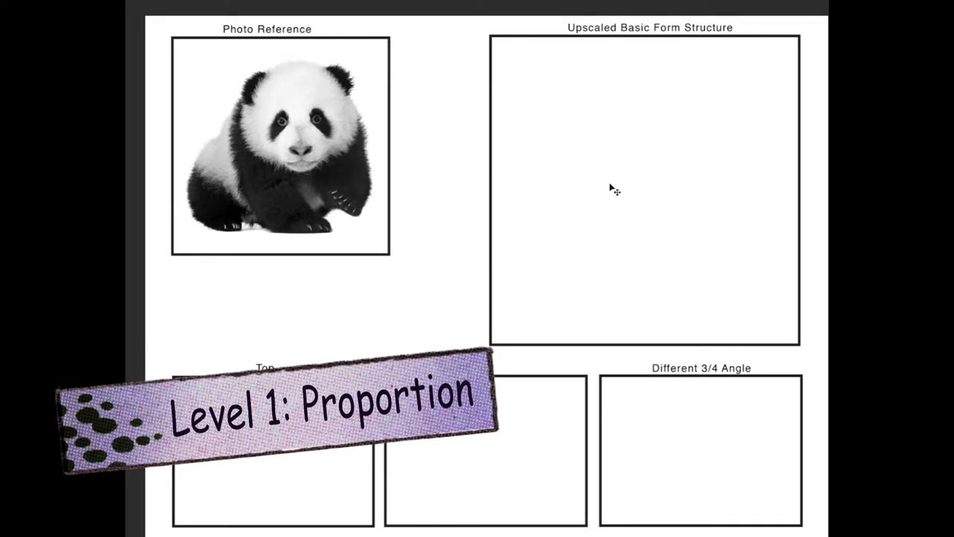
{"action": "mouse_move", "coordinate": [366, 164]}
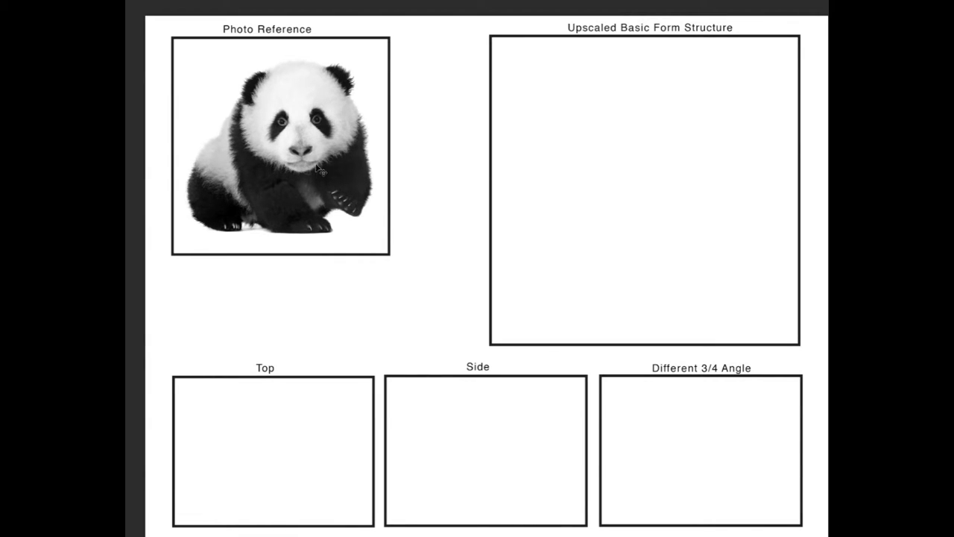
{"action": "mouse_move", "coordinate": [319, 123]}
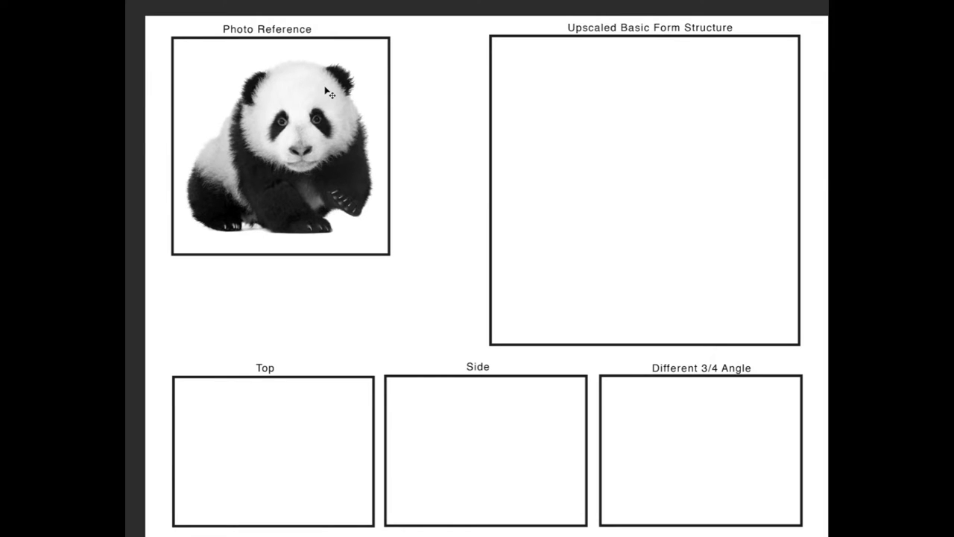
{"action": "mouse_move", "coordinate": [442, 96]}
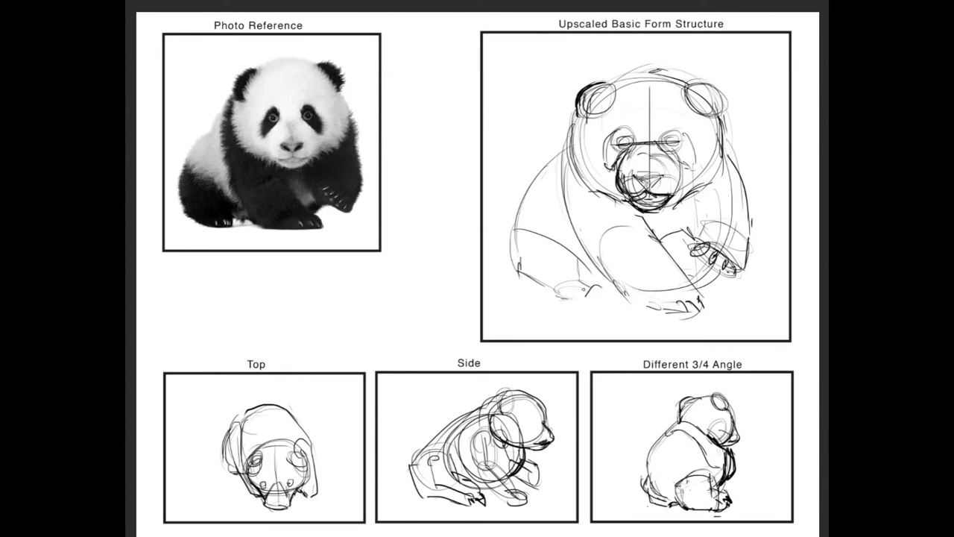
Pan across the example, then revert to the blank worksheet showing only the panda photo.
{"action": "scroll", "scroll_direction": "down", "scroll_amount": 3}
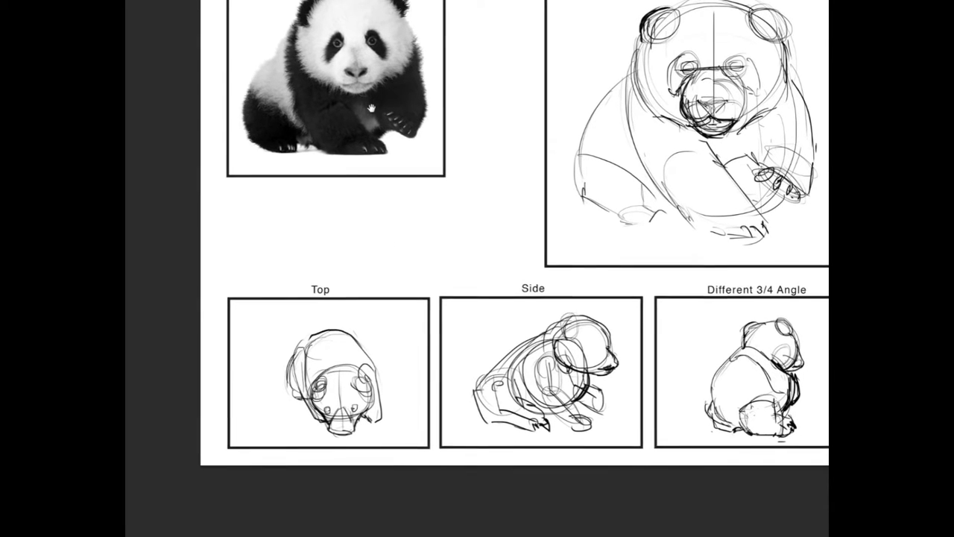
{"action": "scroll", "scroll_direction": "down", "scroll_amount": 3}
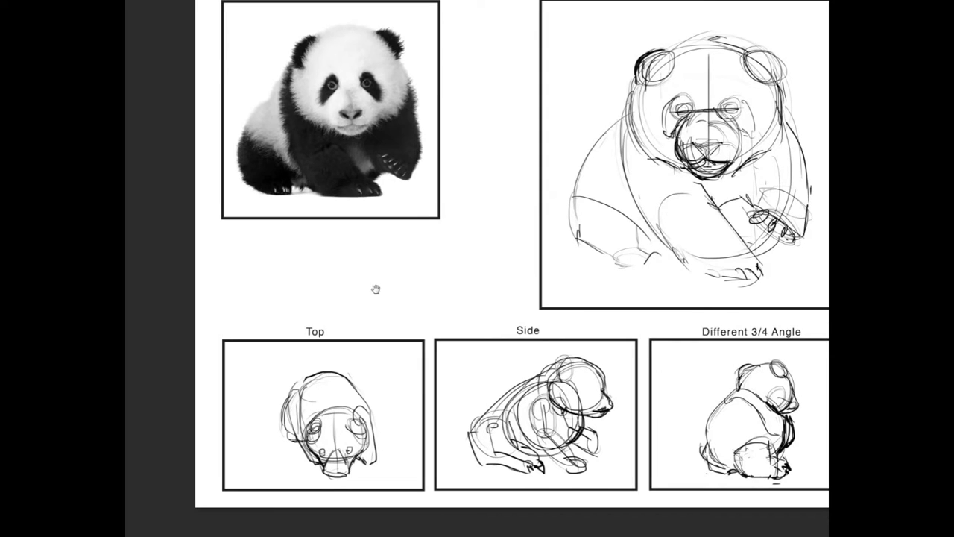
{"action": "scroll", "scroll_direction": "down", "scroll_amount": 3}
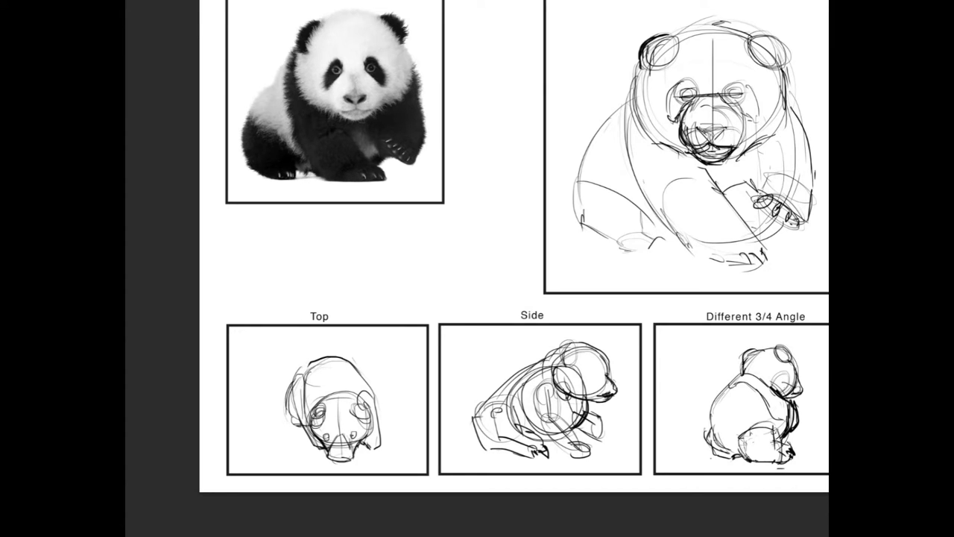
{"action": "scroll", "scroll_direction": "left", "scroll_amount": 3}
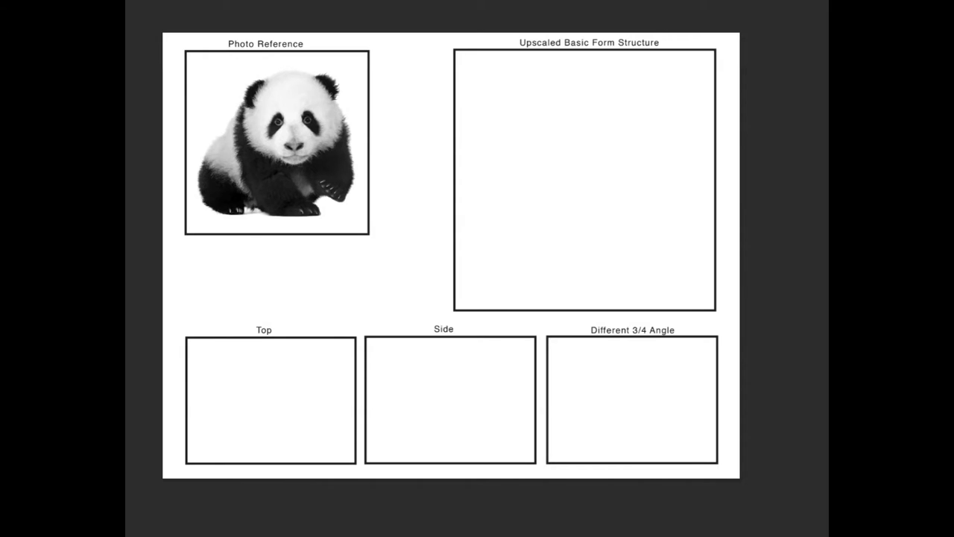
Draw rough body, head and paw construction shapes in the Upscaled Basic Form Structure box.
{"action": "left_click", "coordinate": [682, 211]}
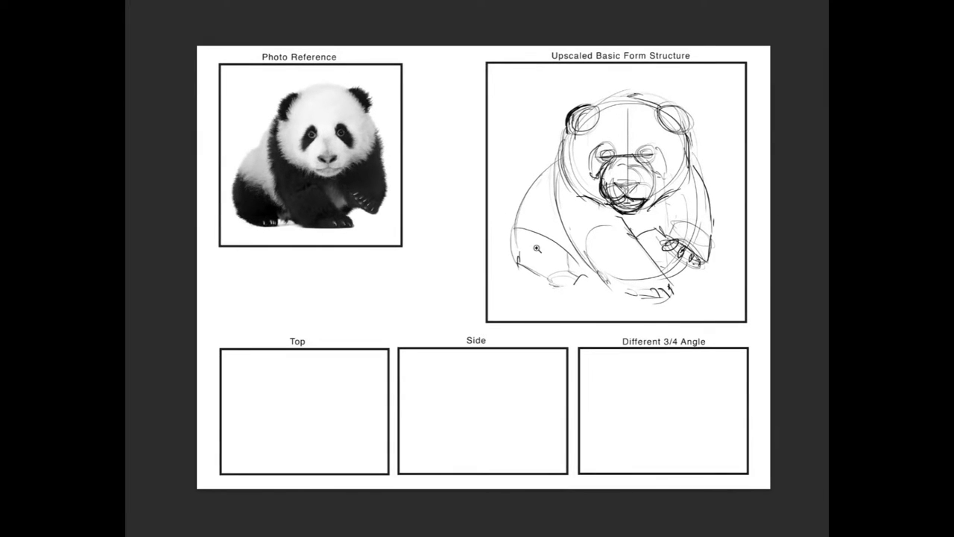
{"action": "mouse_move", "coordinate": [496, 348]}
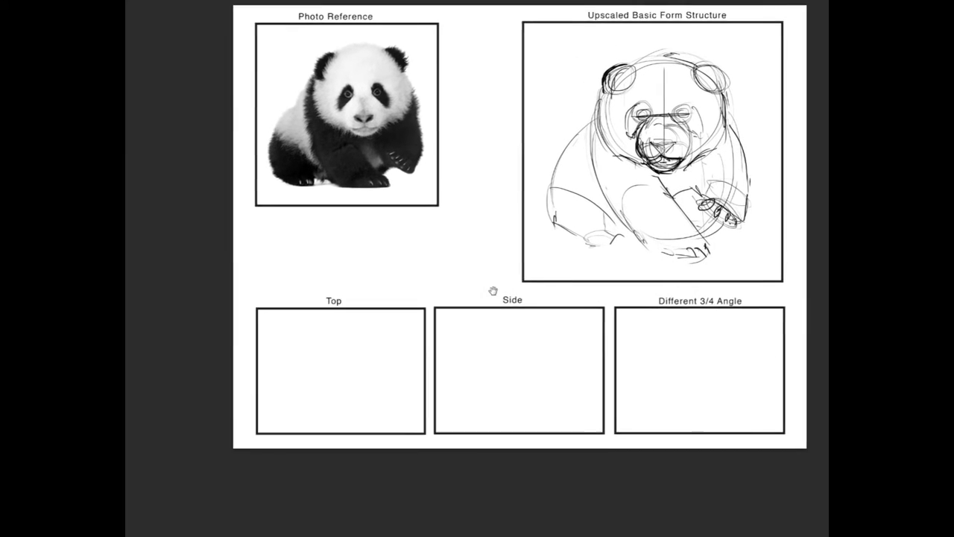
Zoom into the Top box, sketch the top-view panda construction, and start a Side head circle.
{"action": "scroll", "scroll_direction": "down", "scroll_amount": 3}
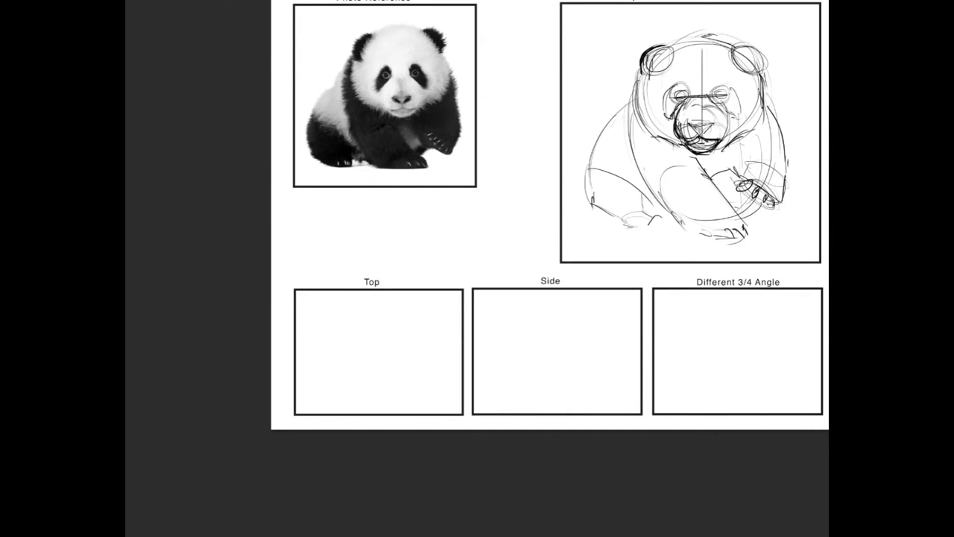
{"action": "mouse_move", "coordinate": [435, 382]}
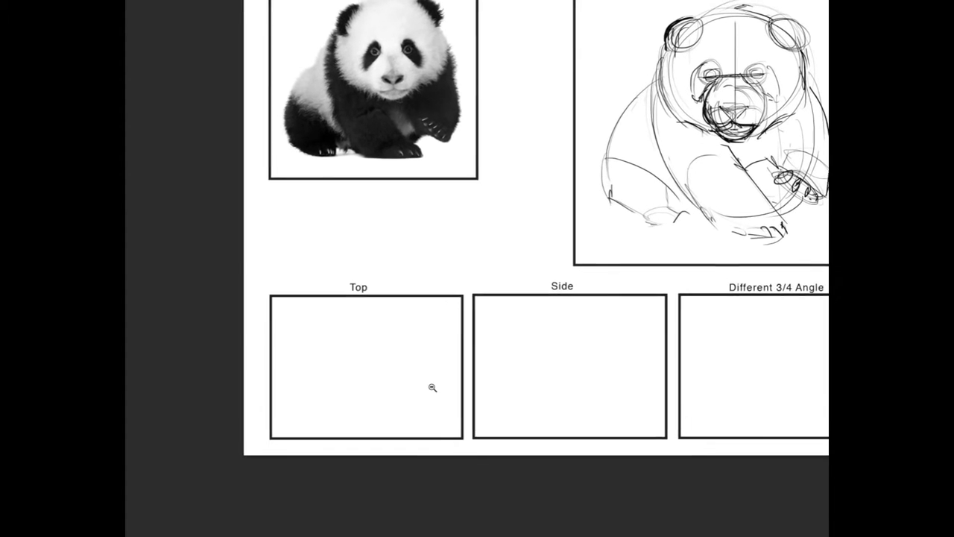
{"action": "scroll", "scroll_direction": "up", "scroll_amount": 3}
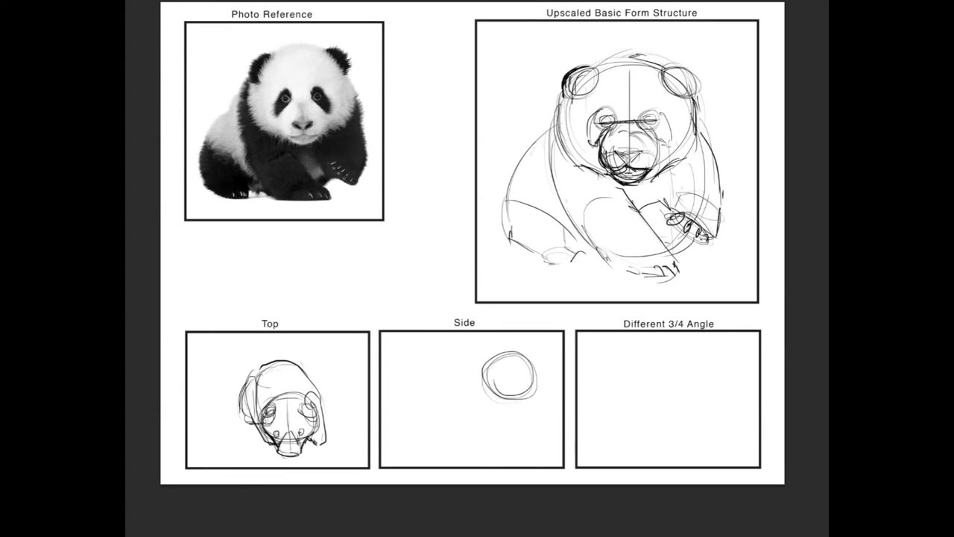
Add a small muzzle bump to the panda head circle in the Side box.
{"action": "left_click_drag", "start_coordinate": [522, 373], "coordinate": [556, 373]}
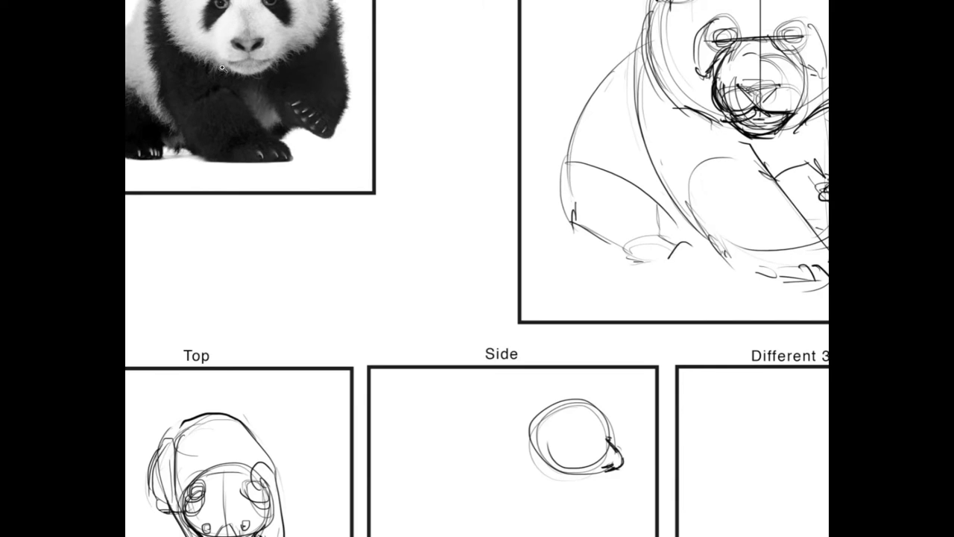
{"action": "scroll", "scroll_direction": "down", "scroll_amount": 3}
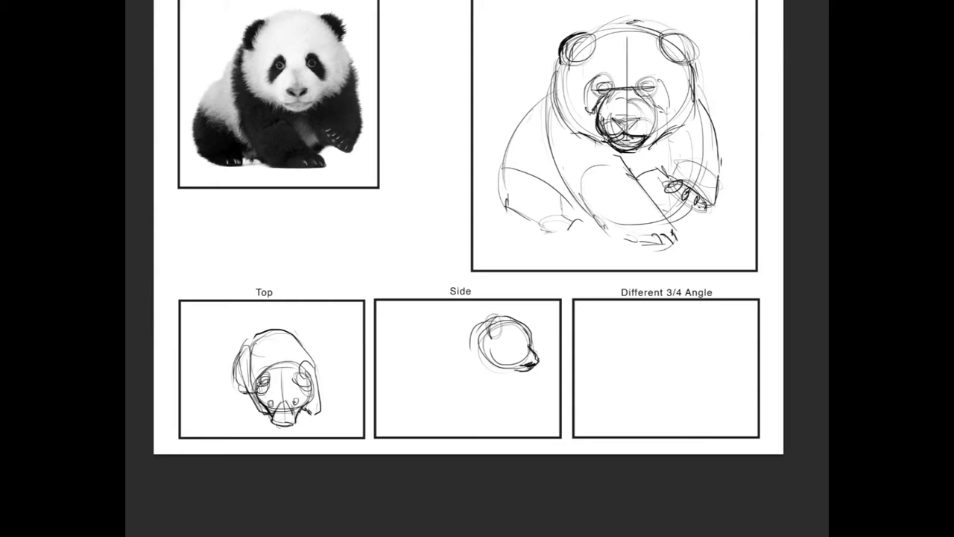
Sketch overlapping body, haunch and leg ovals behind the head in the Side box.
{"action": "scroll", "scroll_direction": "up", "scroll_amount": 3}
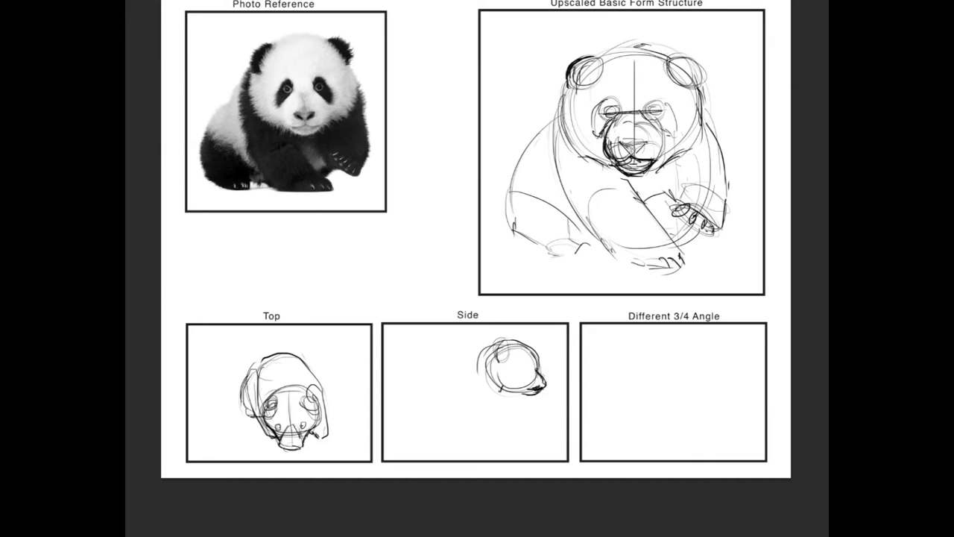
{"action": "left_click_drag", "start_coordinate": [432, 406], "coordinate": [473, 354]}
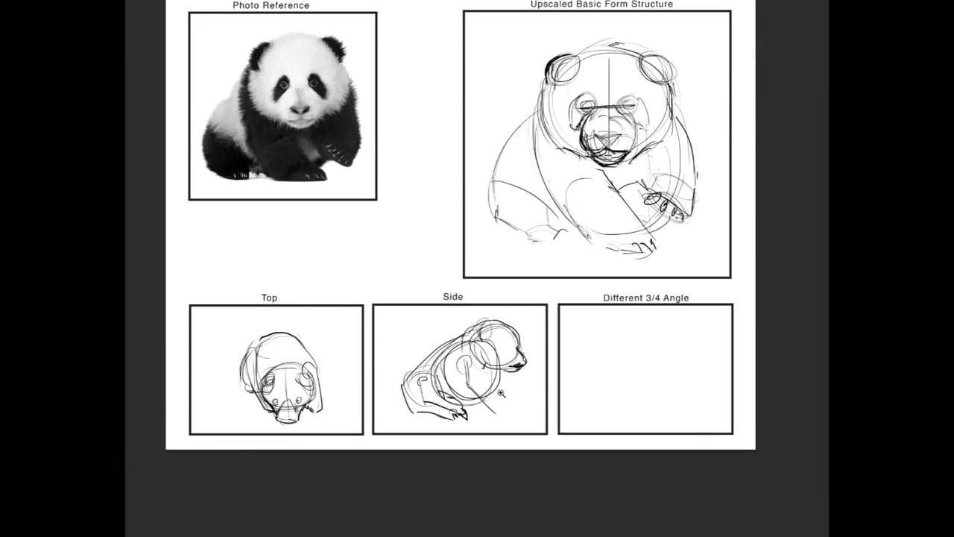
Check the photo reference and darken the Side panda's front leg, paws and body contours.
{"action": "scroll", "scroll_direction": "down", "scroll_amount": 3}
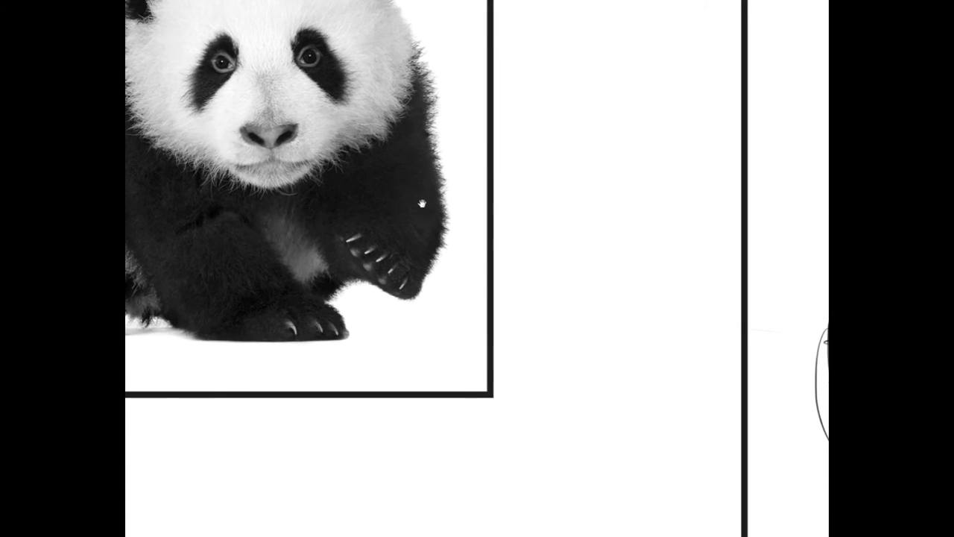
{"action": "scroll", "scroll_direction": "down", "scroll_amount": 3}
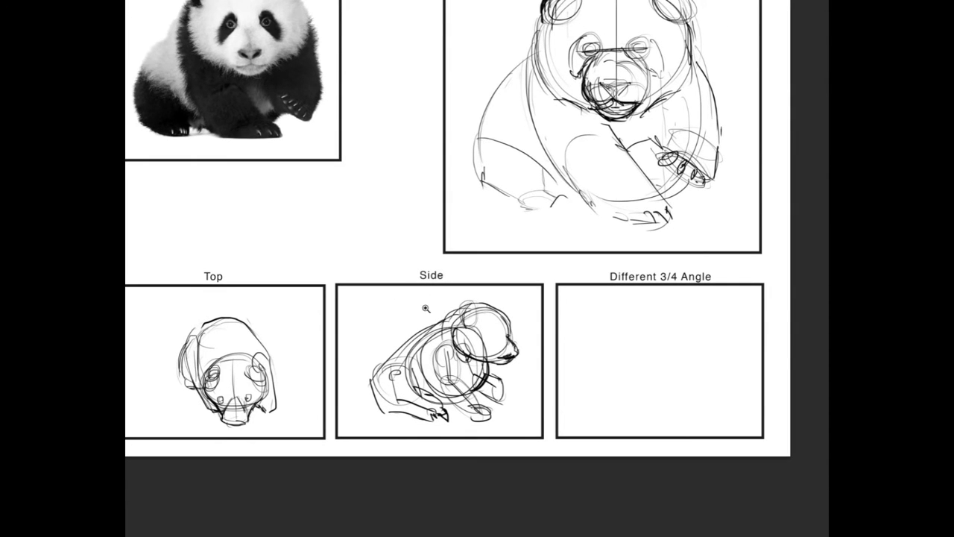
{"action": "mouse_move", "coordinate": [425, 313]}
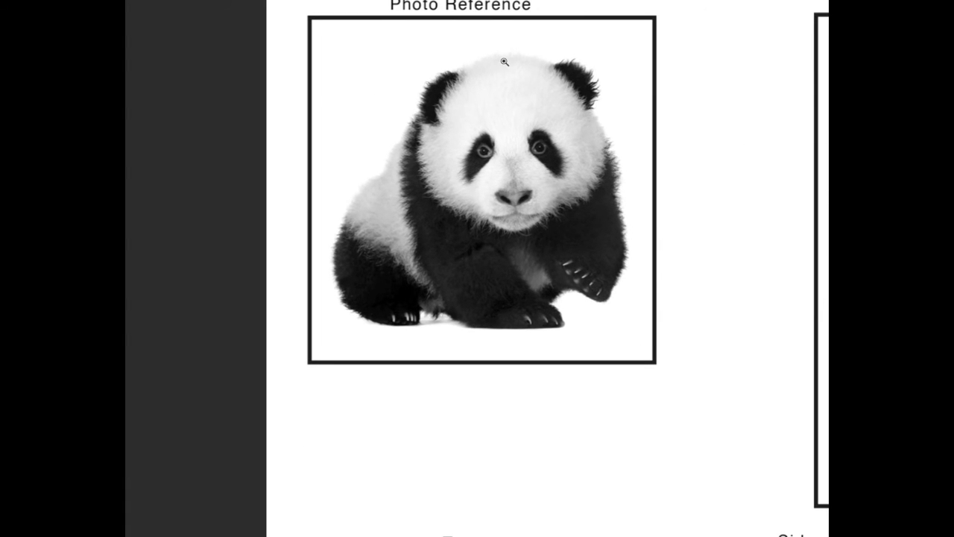
{"action": "mouse_move", "coordinate": [458, 246]}
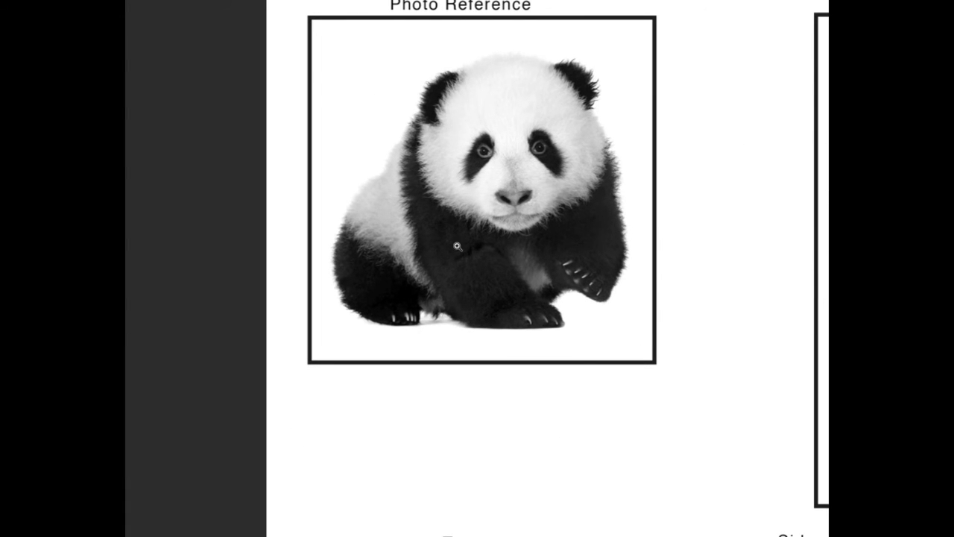
{"action": "mouse_move", "coordinate": [520, 292]}
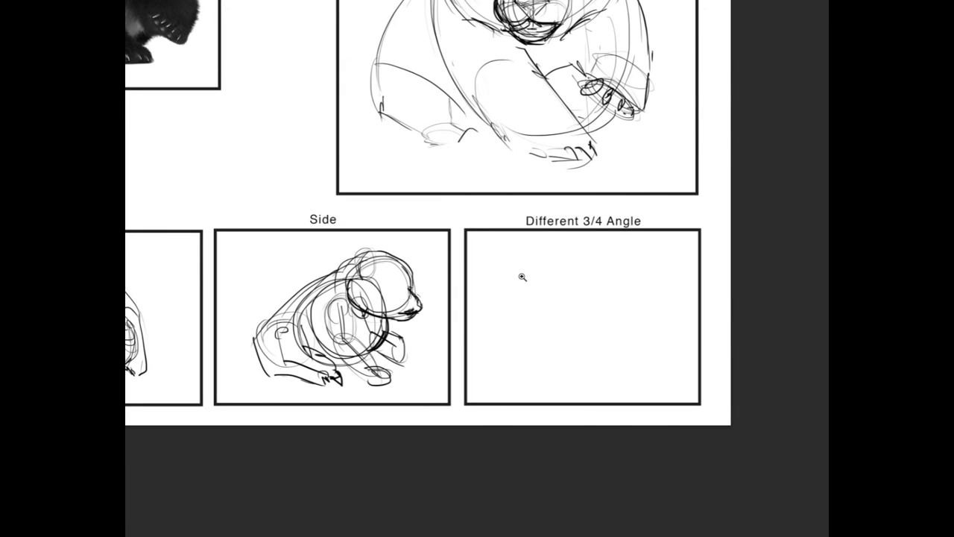
Sketch a head circle in the Different 3/4 Angle box, test muzzle shapes, then draw the snout.
{"action": "scroll", "scroll_direction": "down", "scroll_amount": 3}
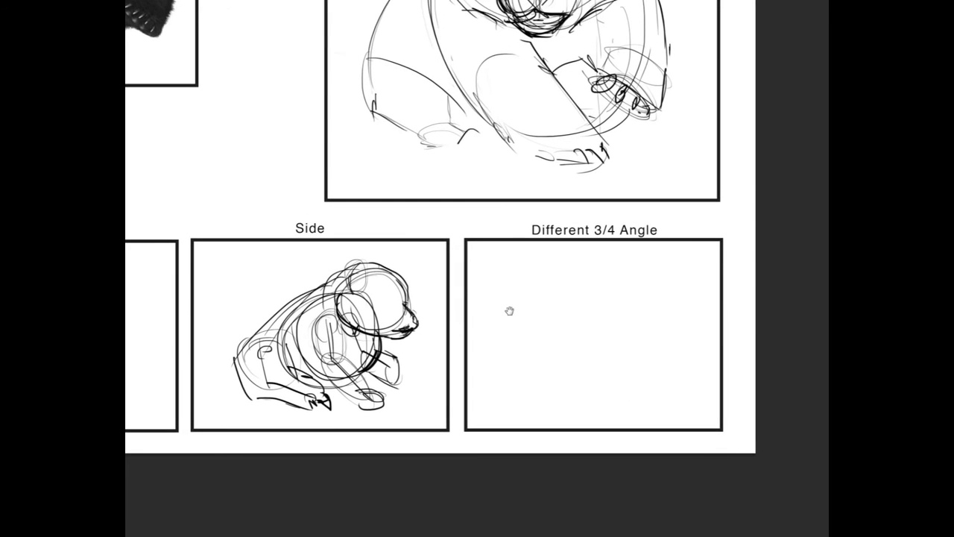
{"action": "scroll", "scroll_direction": "down", "scroll_amount": 3}
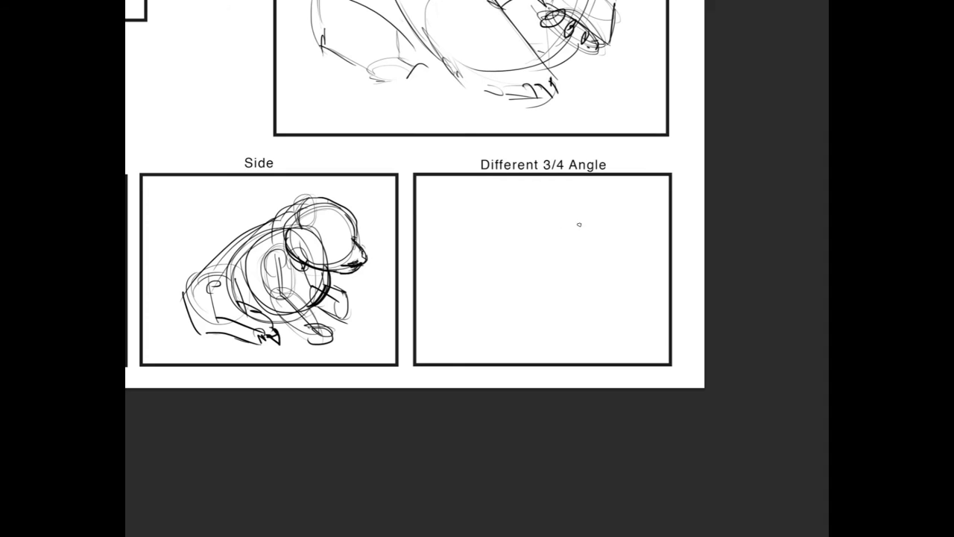
{"action": "mouse_move", "coordinate": [563, 239]}
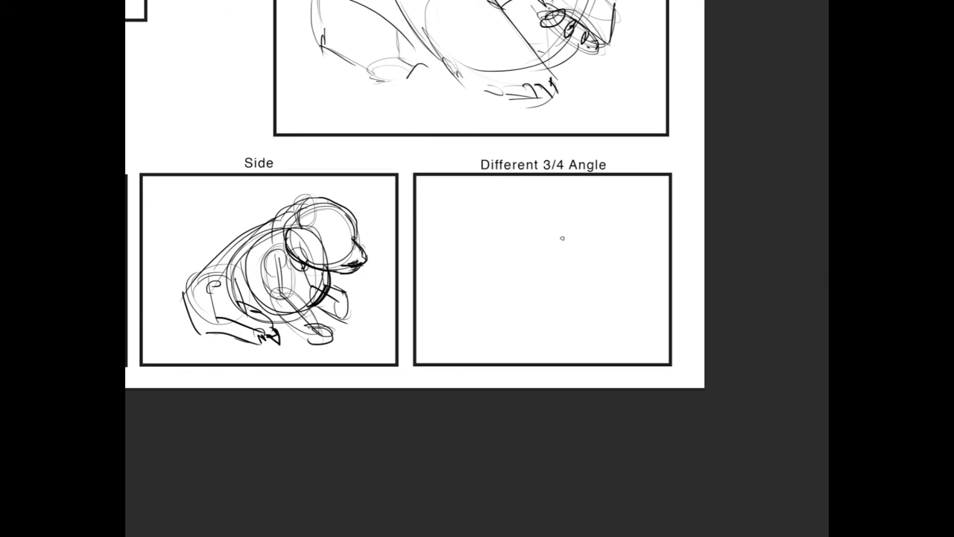
{"action": "mouse_move", "coordinate": [545, 253]}
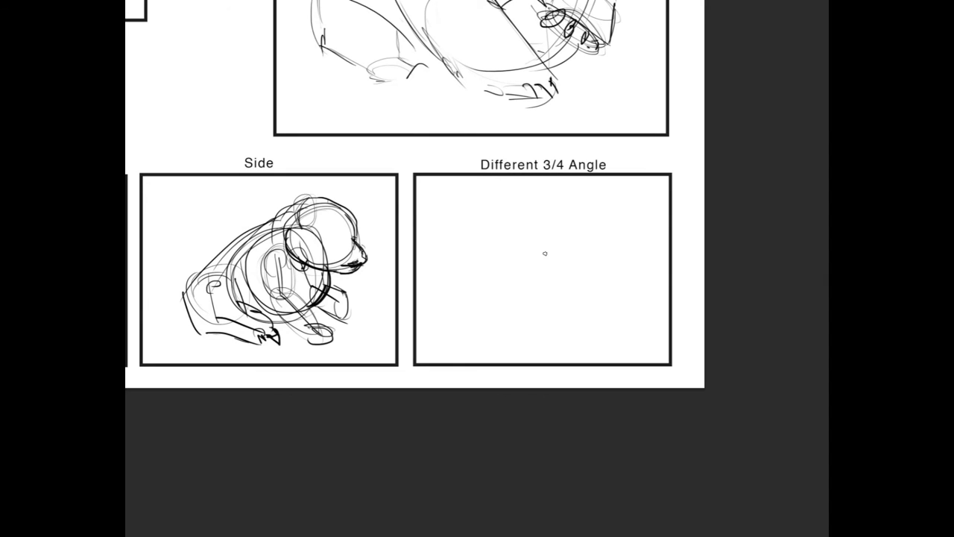
{"action": "mouse_move", "coordinate": [559, 224]}
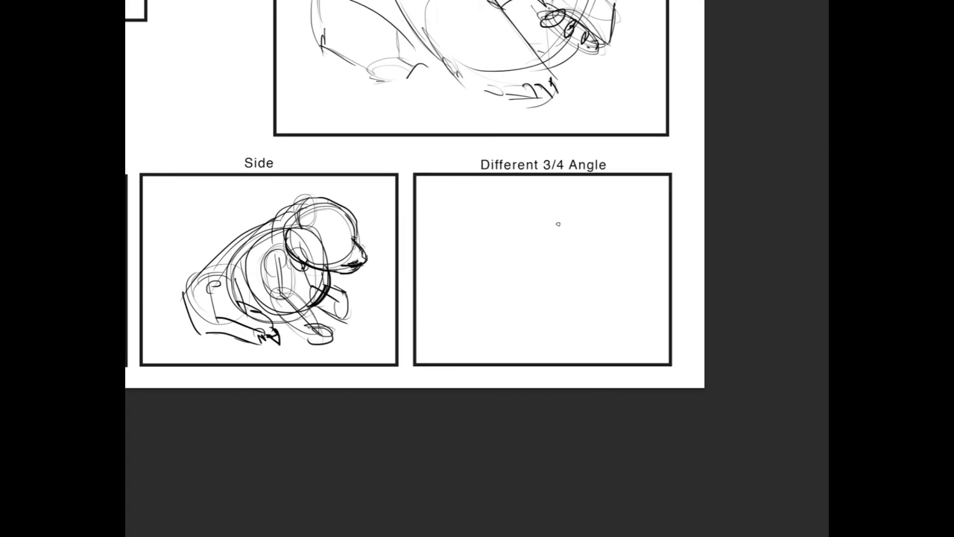
{"action": "mouse_move", "coordinate": [580, 242]}
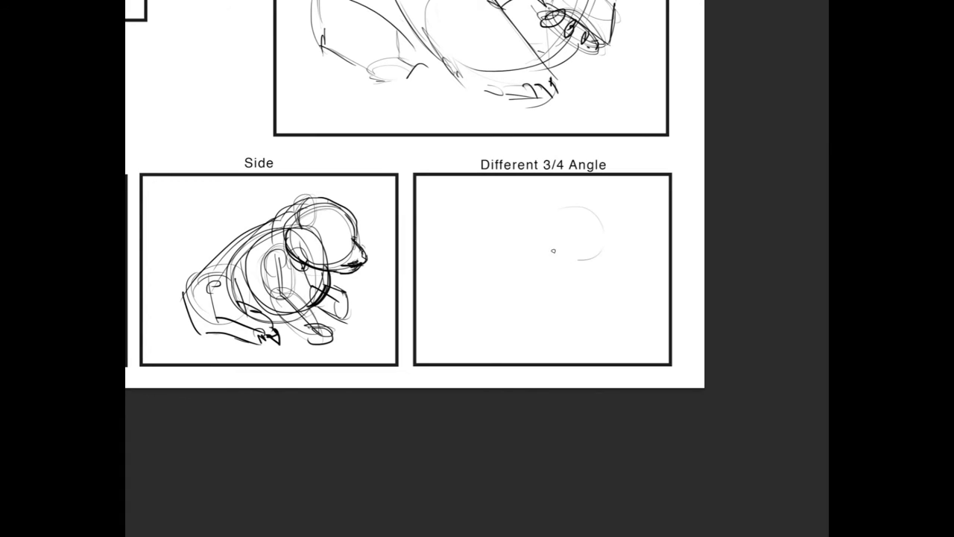
{"action": "left_click_drag", "start_coordinate": [574, 216], "coordinate": [578, 305]}
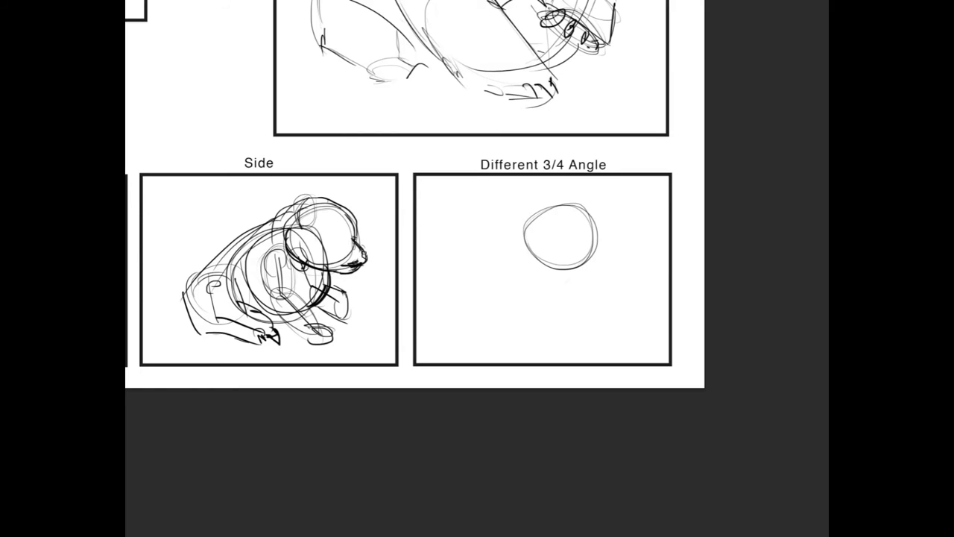
{"action": "left_click_drag", "start_coordinate": [496, 266], "coordinate": [518, 289]}
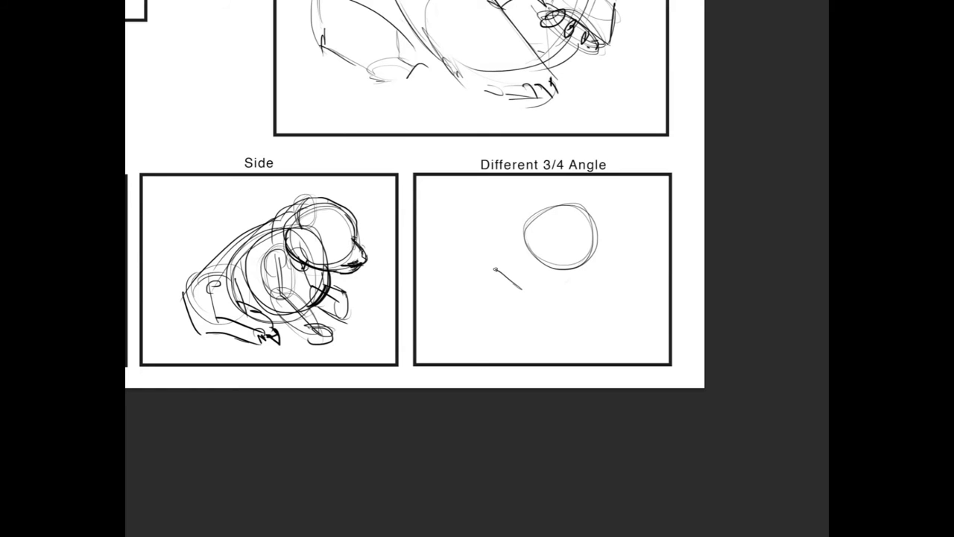
{"action": "left_click_drag", "start_coordinate": [496, 269], "coordinate": [521, 298]}
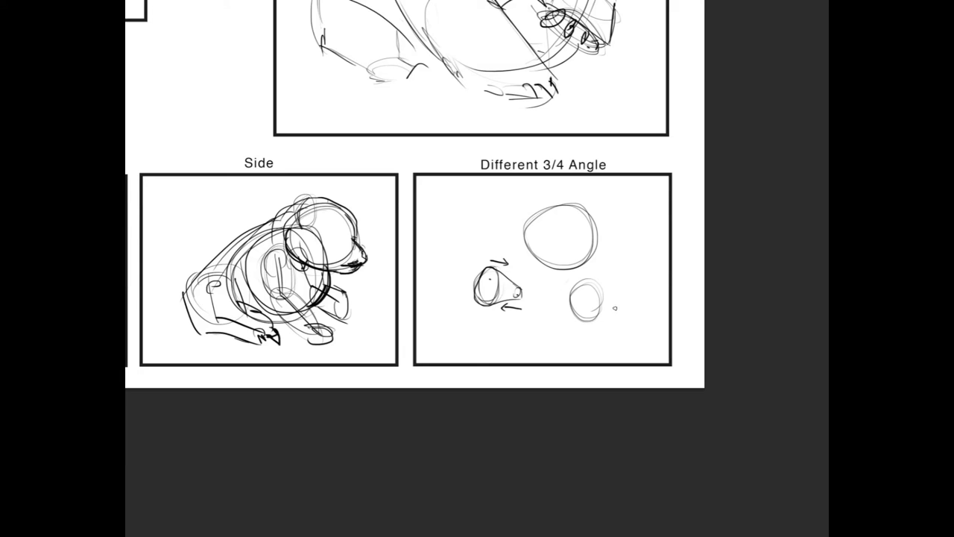
{"action": "left_click_drag", "start_coordinate": [615, 307], "coordinate": [602, 298]}
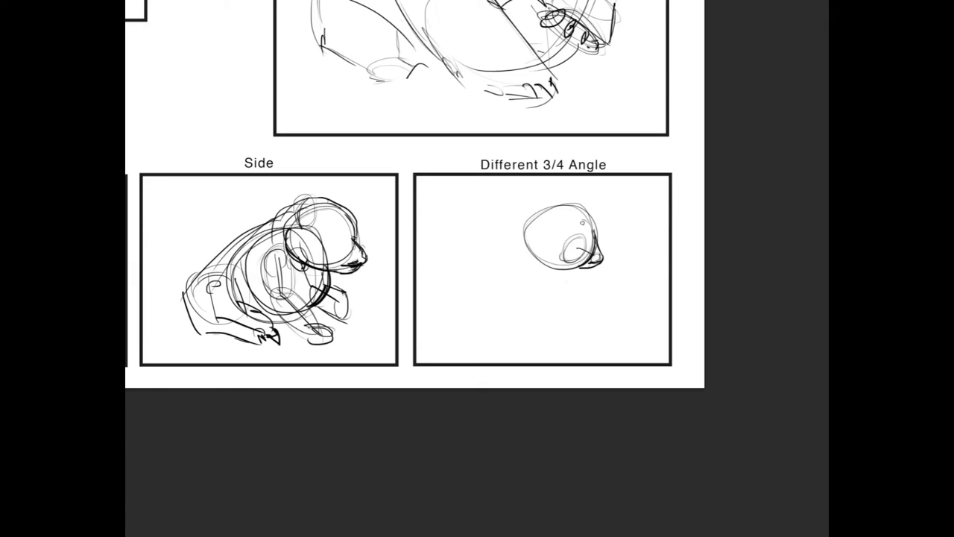
Draw an ear on the 3/4 panda's head and block in the rounded body below.
{"action": "left_click_drag", "start_coordinate": [567, 224], "coordinate": [589, 201]}
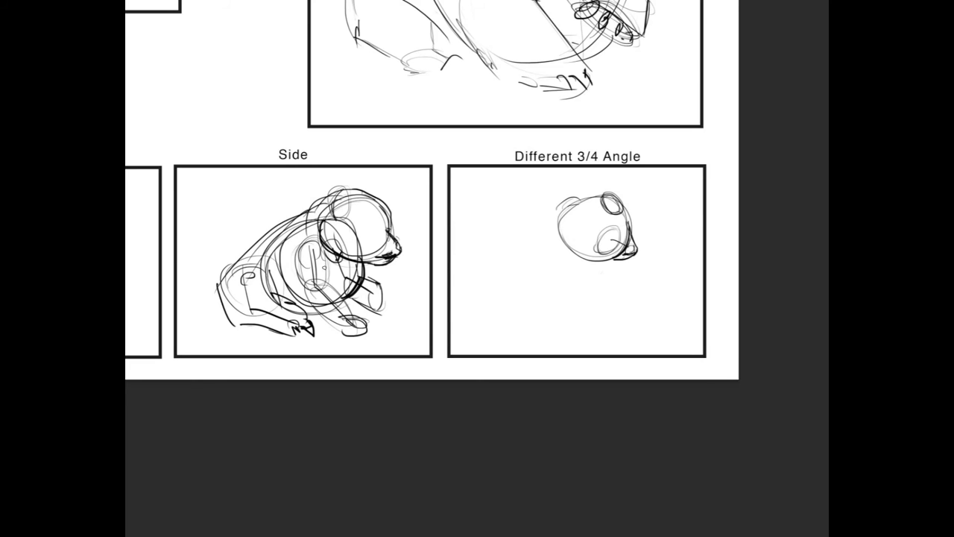
{"action": "left_click_drag", "start_coordinate": [556, 237], "coordinate": [589, 320]}
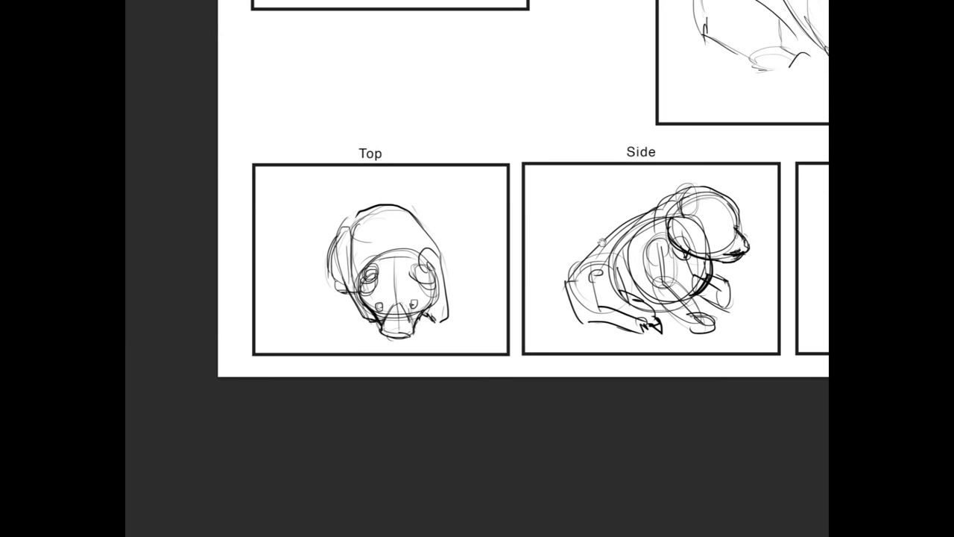
{"action": "mouse_move", "coordinate": [543, 254]}
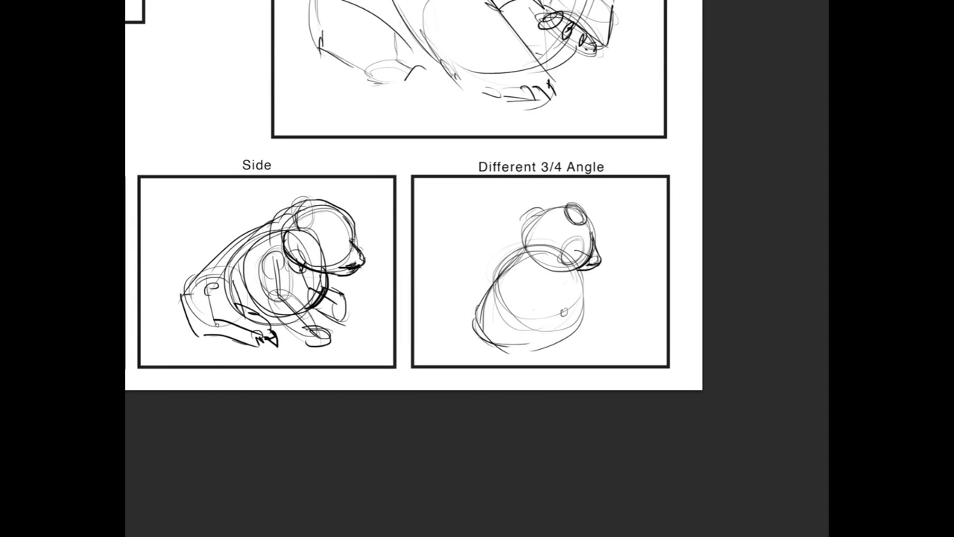
{"action": "left_click_drag", "start_coordinate": [562, 301], "coordinate": [565, 336]}
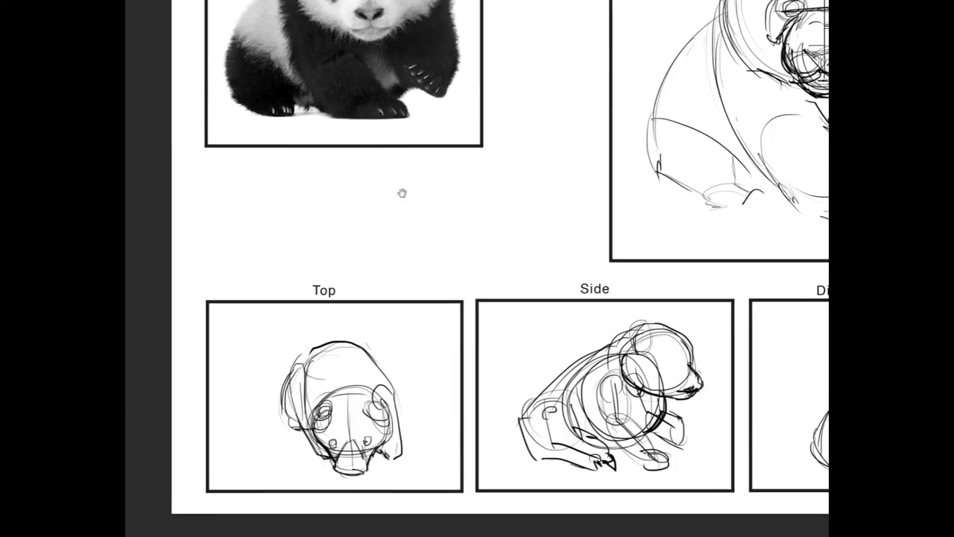
Add the hind leg and feet to the 3/4 panda, then zoom out to the full page.
{"action": "scroll", "scroll_direction": "down", "scroll_amount": 3}
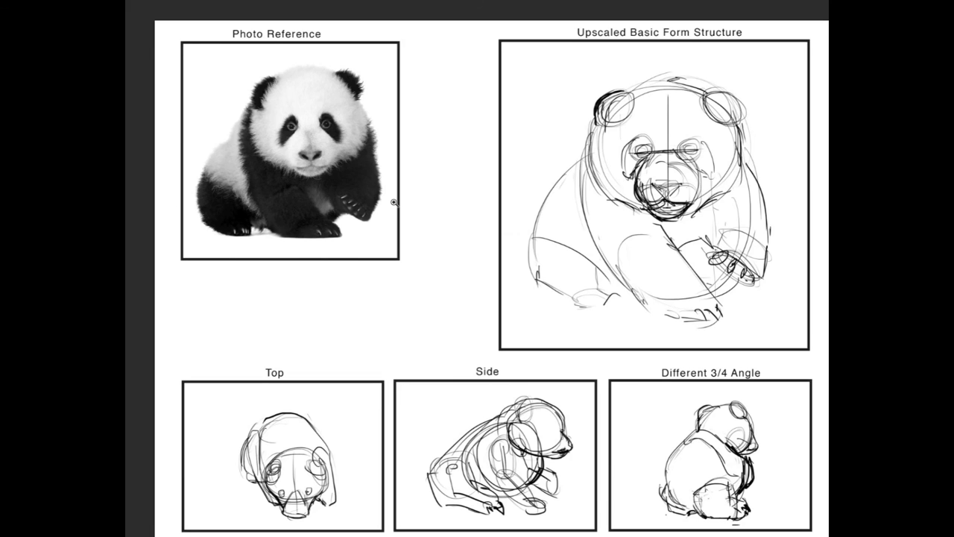
{"action": "mouse_move", "coordinate": [439, 203]}
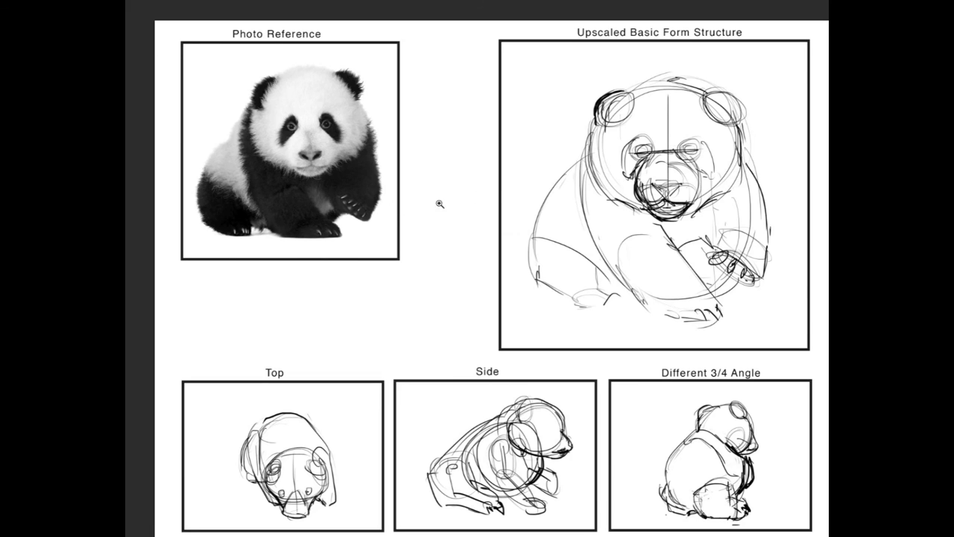
{"action": "mouse_move", "coordinate": [480, 75]}
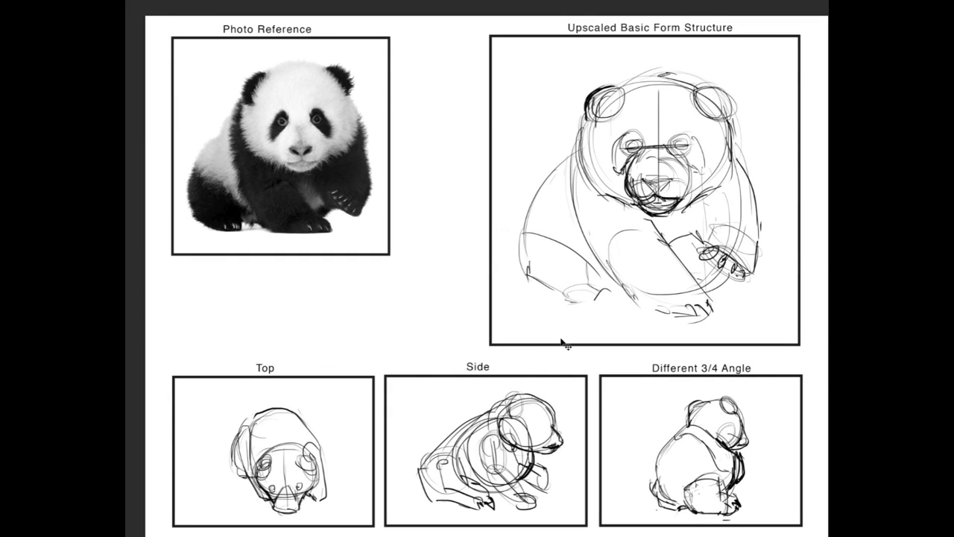
{"action": "mouse_move", "coordinate": [542, 297]}
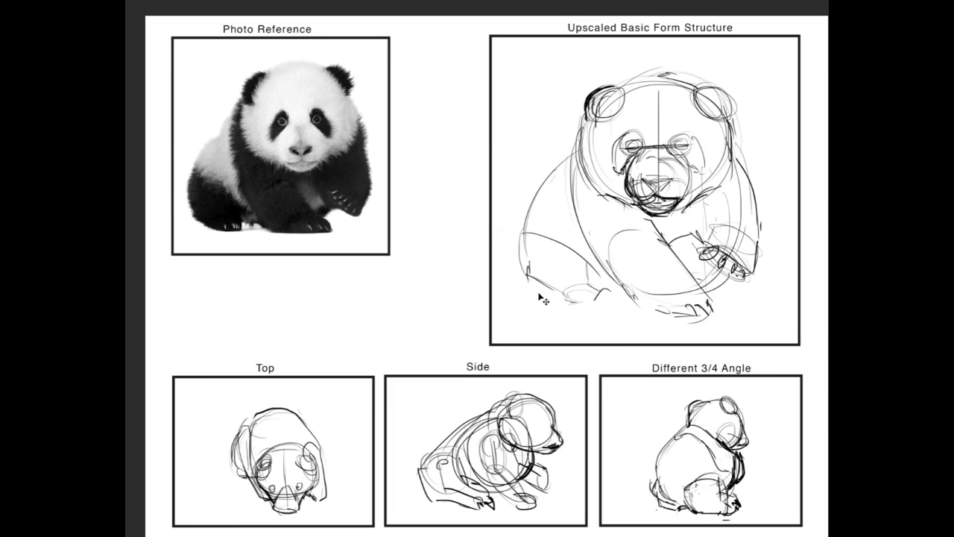
{"action": "mouse_move", "coordinate": [542, 298]}
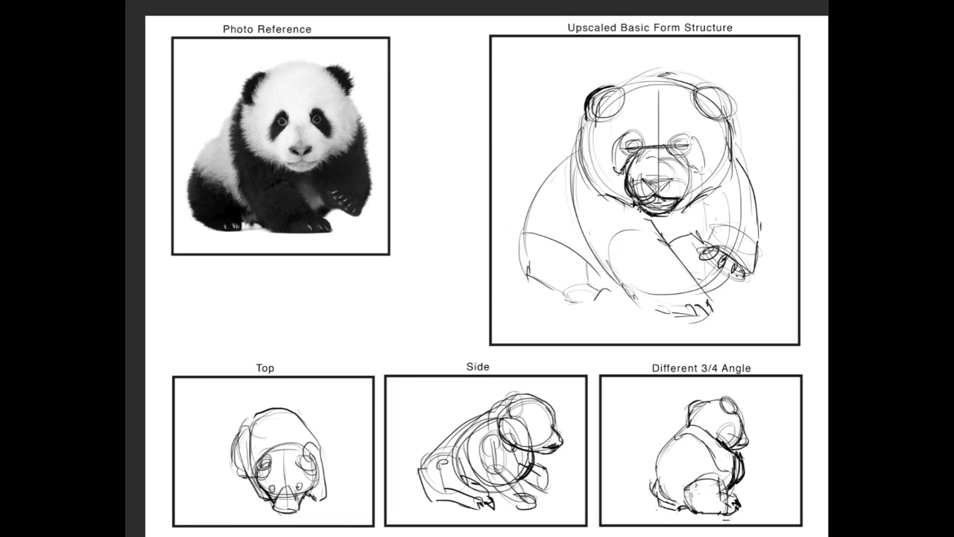
{"action": "mouse_move", "coordinate": [747, 131]}
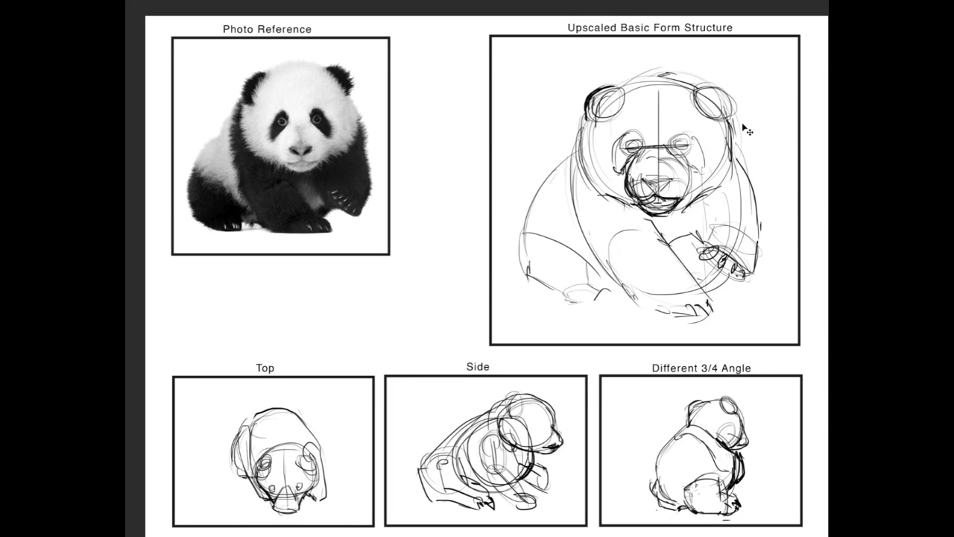
{"action": "mouse_move", "coordinate": [746, 132]}
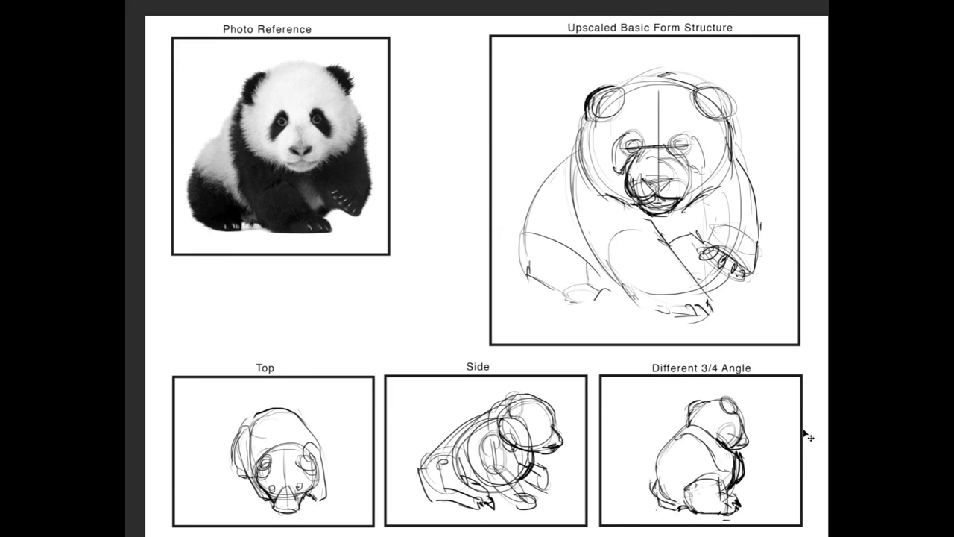
{"action": "mouse_move", "coordinate": [611, 414]}
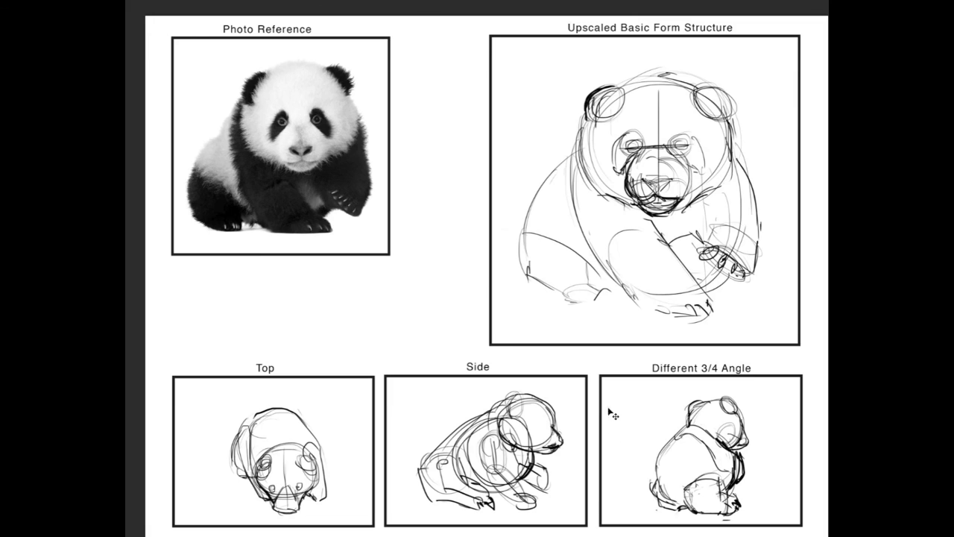